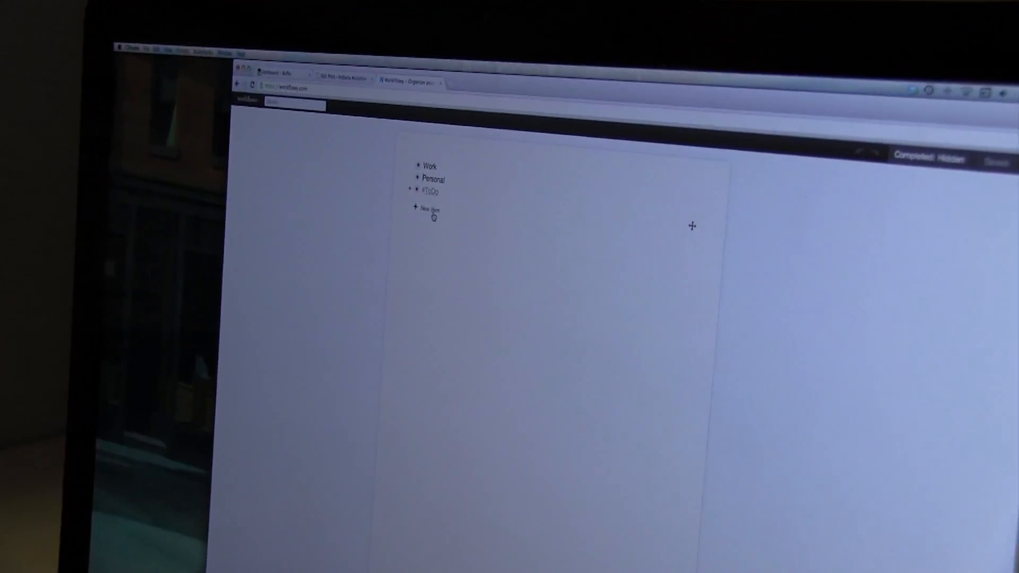
# Create Gardening with nested salsa: tomato, onions, cilantro, peppers, plus chili and jalepenos under peppers.
pyautogui.write('Gard')
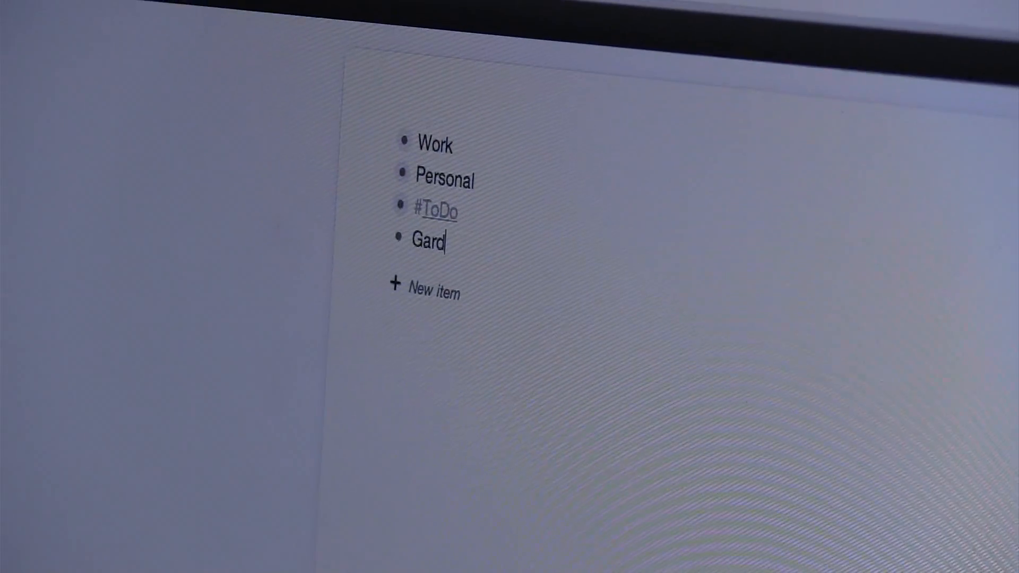
pyautogui.write('ening')
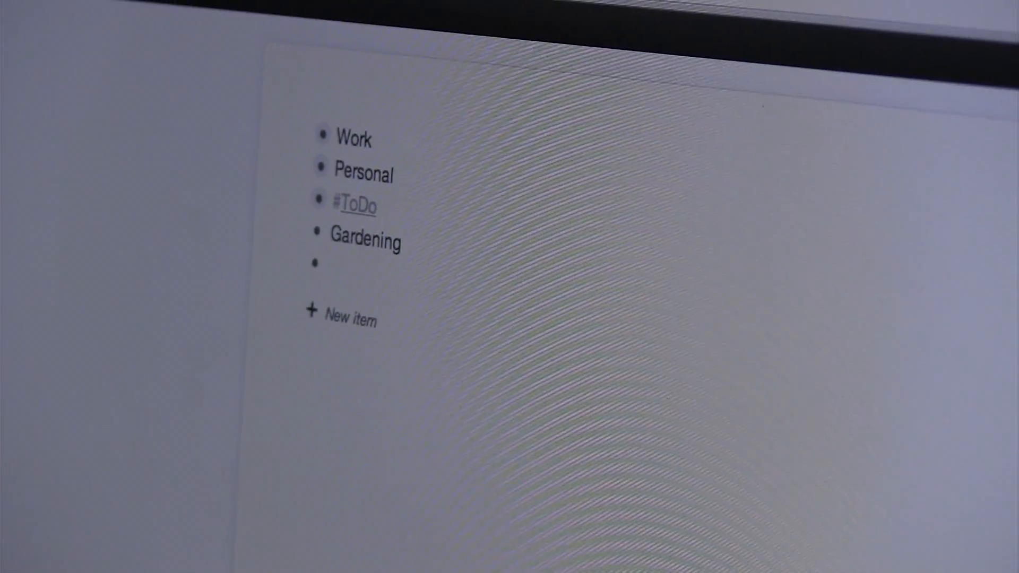
pyautogui.write('salsa')
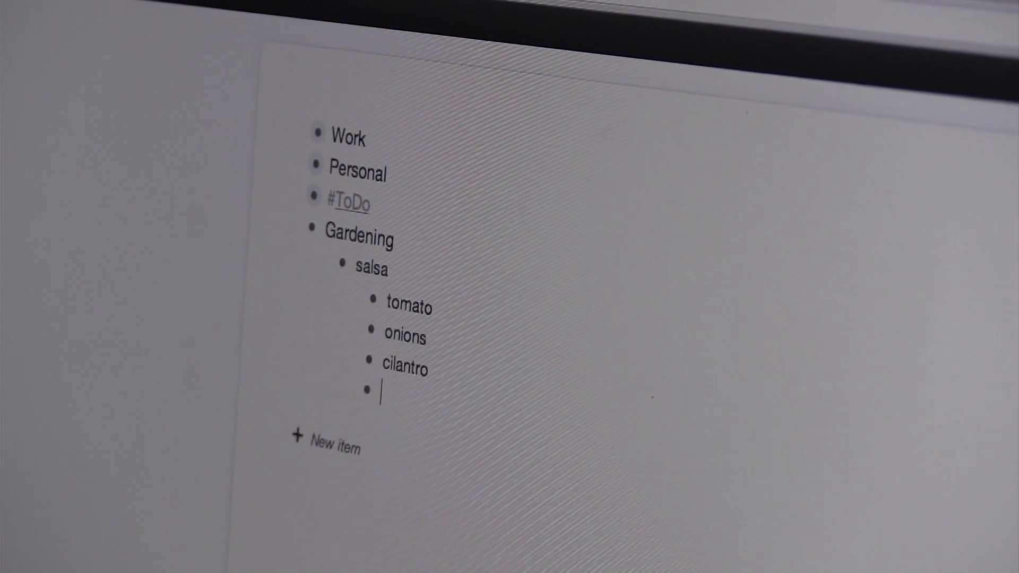
pyautogui.write('peppers')
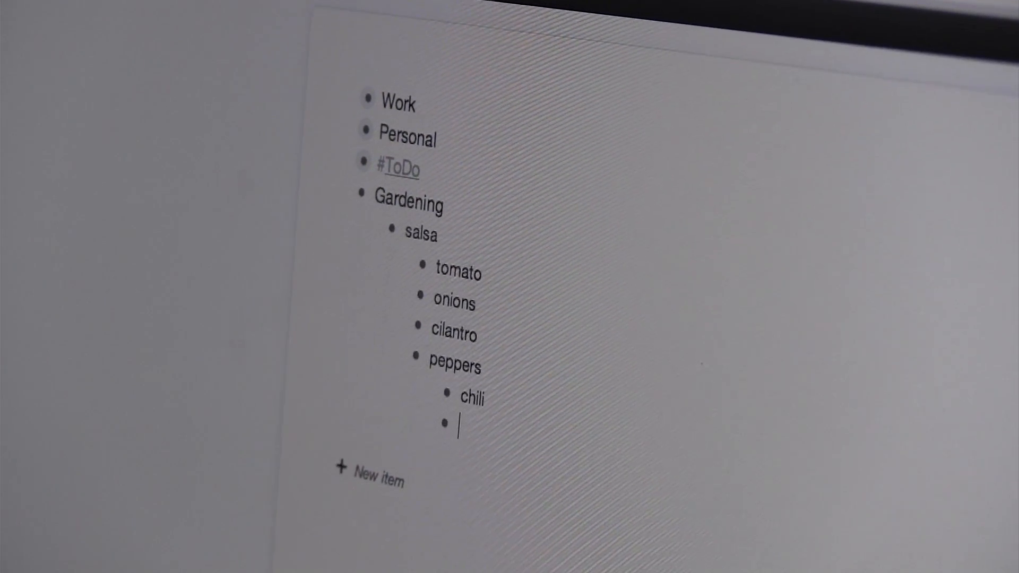
pyautogui.write('jalepenos')
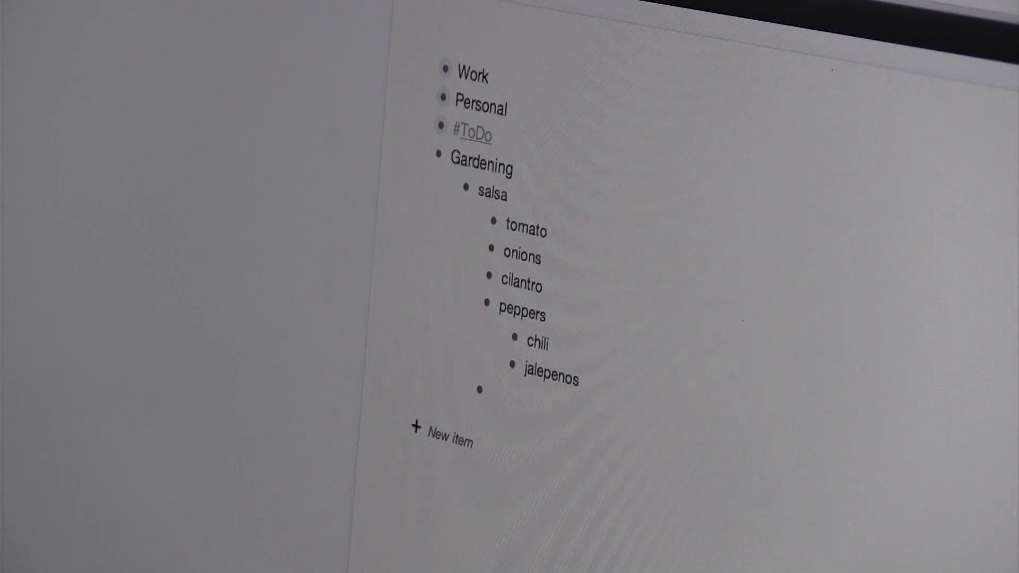
# Tag Gardening, salsa, tomato and onions #gardening, and add #purchase to tomato and onions.
pyautogui.write('#gen')
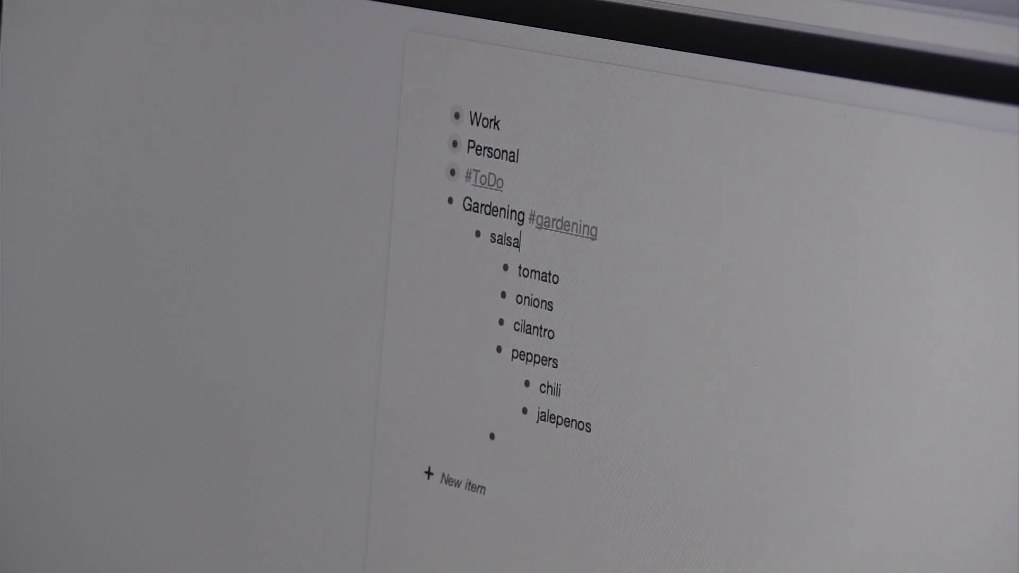
pyautogui.write('#ger')
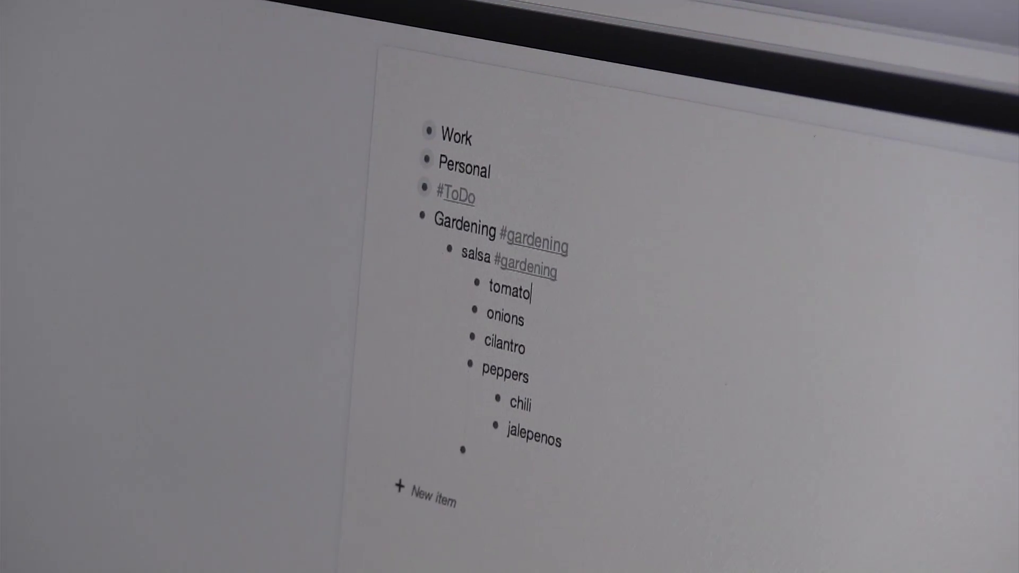
pyautogui.write('#gardening')
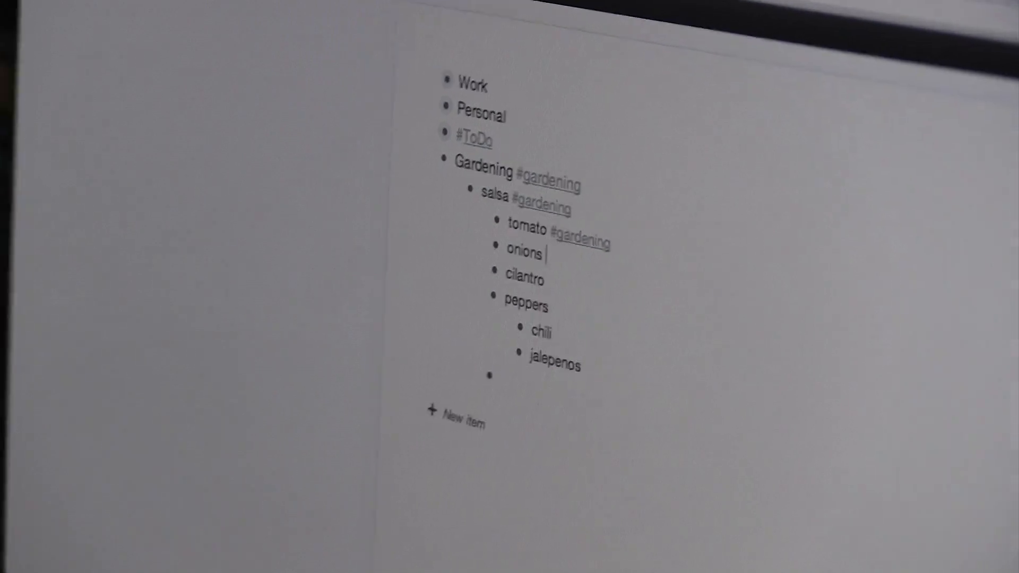
pyautogui.write('#gardening')
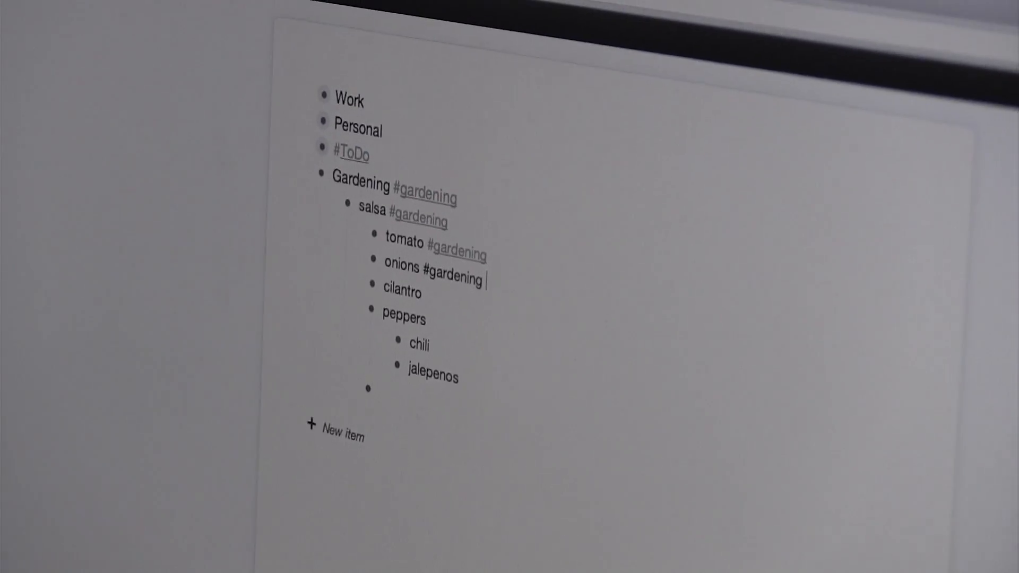
pyautogui.press('enter')
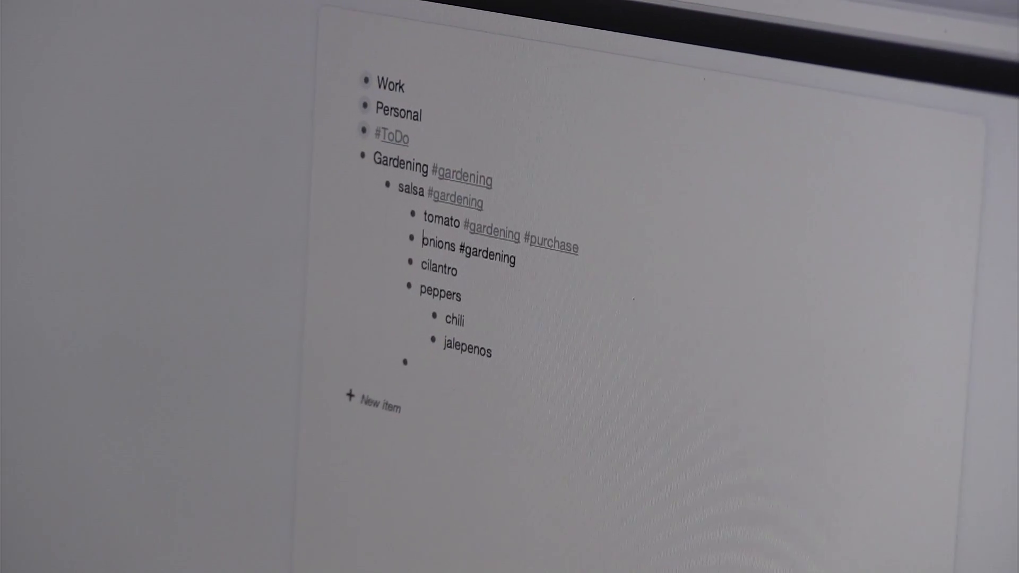
pyautogui.write('#purchase')
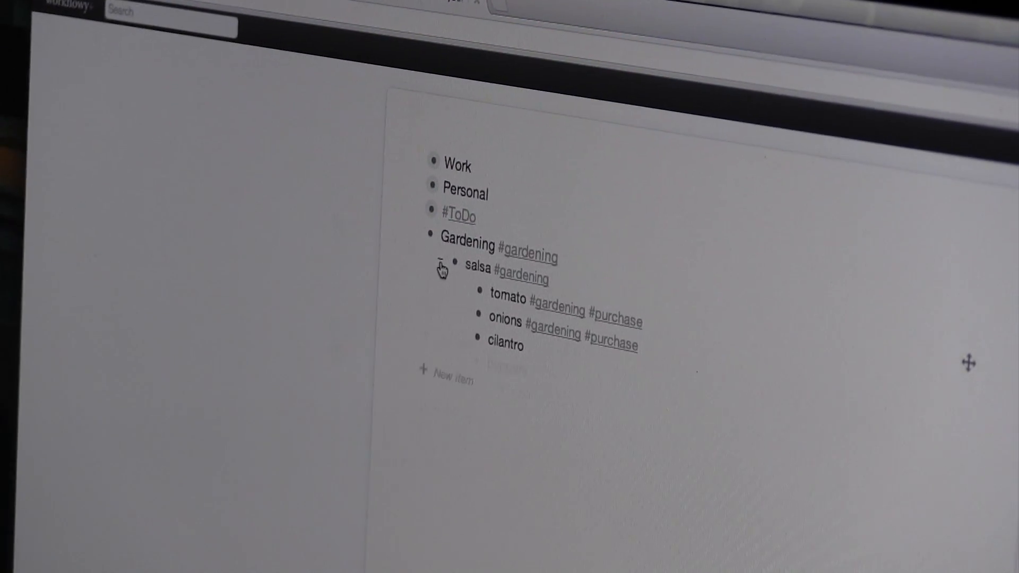
# Collapse salsa and Gardening, then search the outline for #gardening items.
pyautogui.click(432, 244)
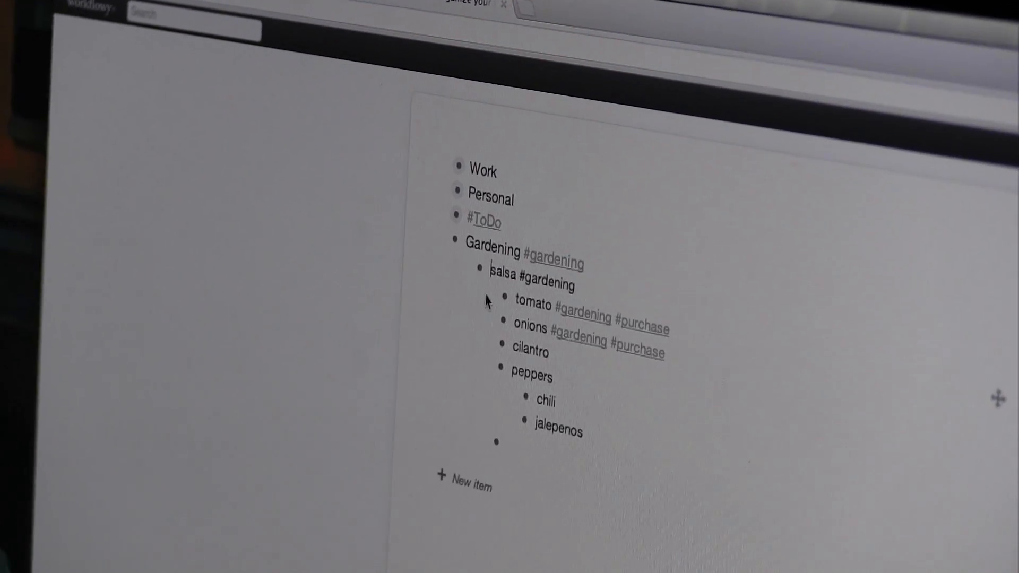
pyautogui.click(454, 251)
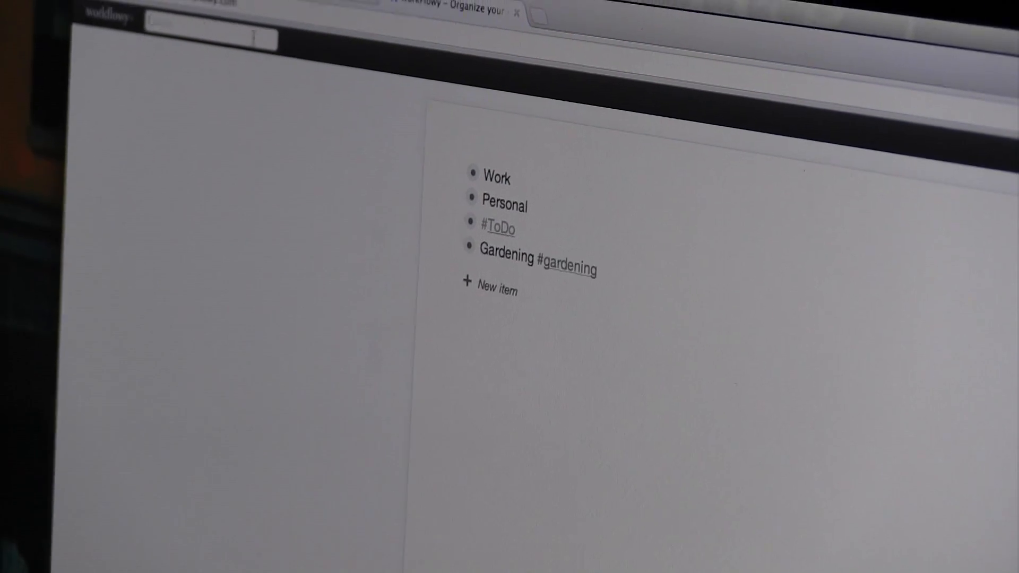
pyautogui.write('onions #gardening #purchase')
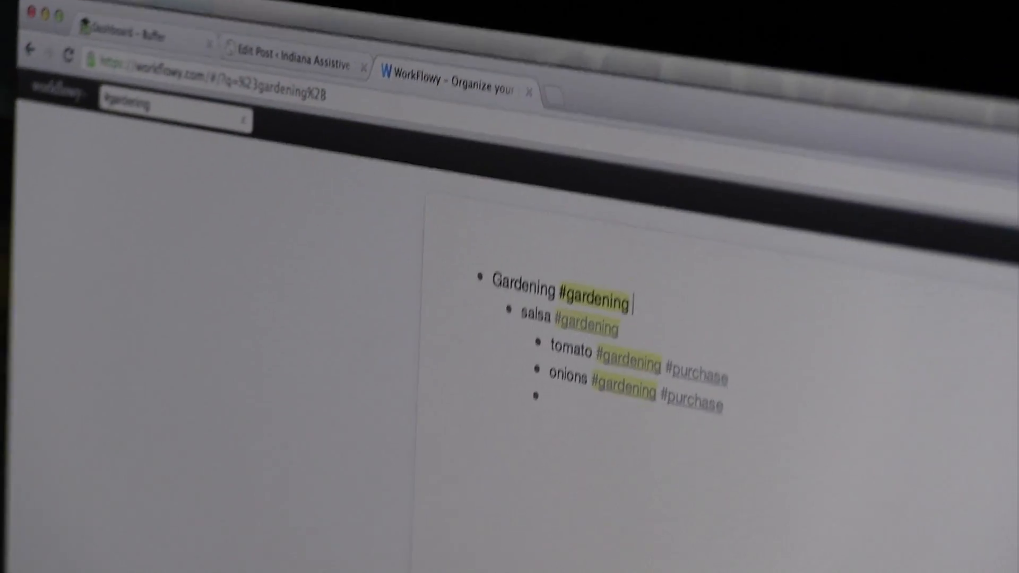
pyautogui.write('@anne')
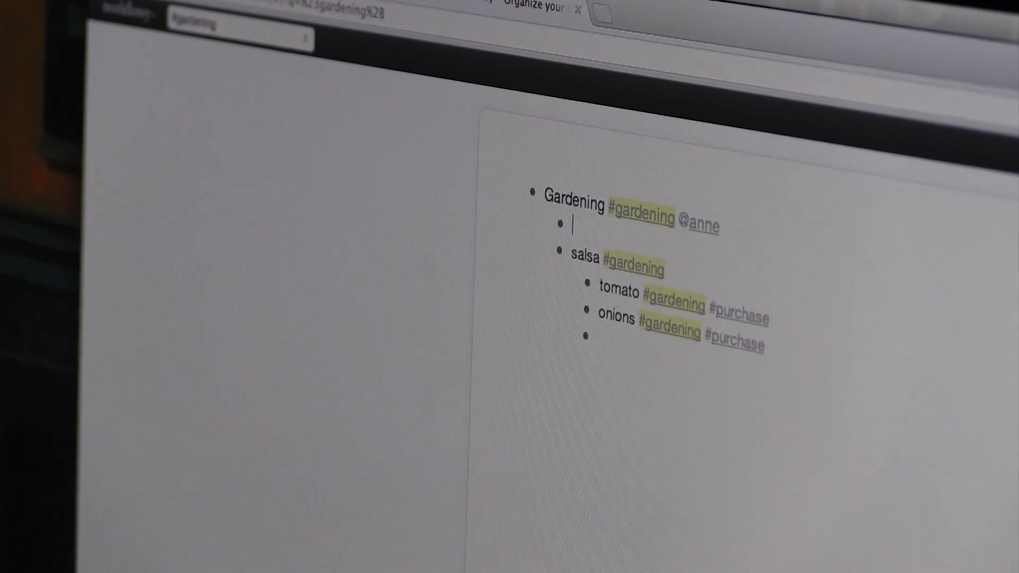
pyautogui.write('@anne')
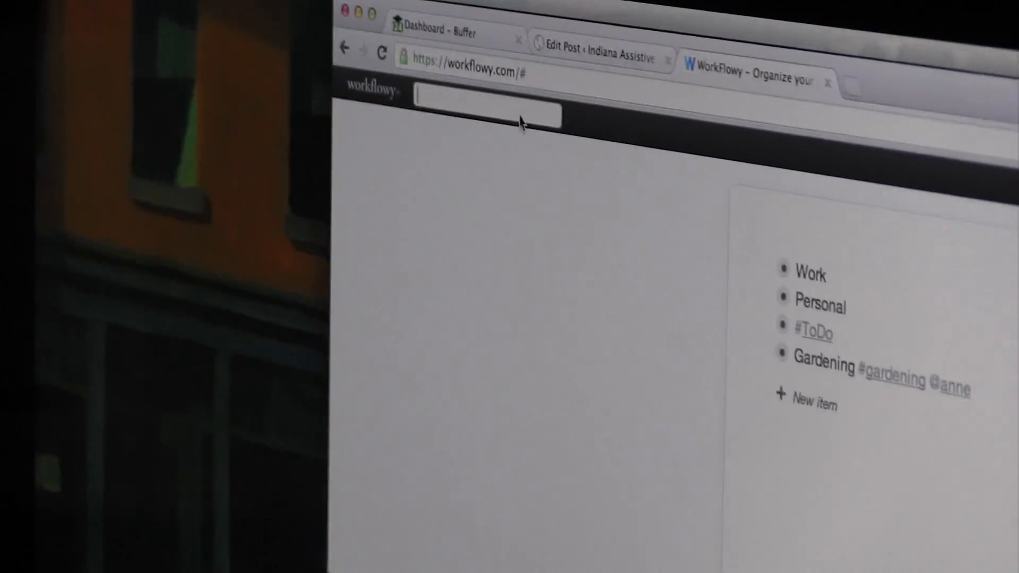
pyautogui.write('@anne')
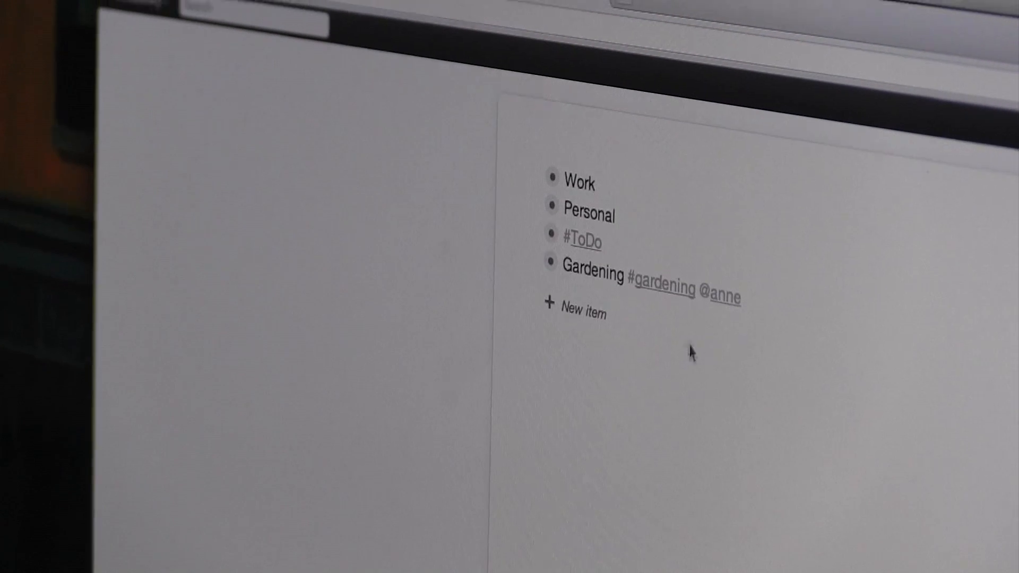
# Add a Meeting bullet below Gardening with a notes entry nested under it.
pyautogui.write('Meeting')
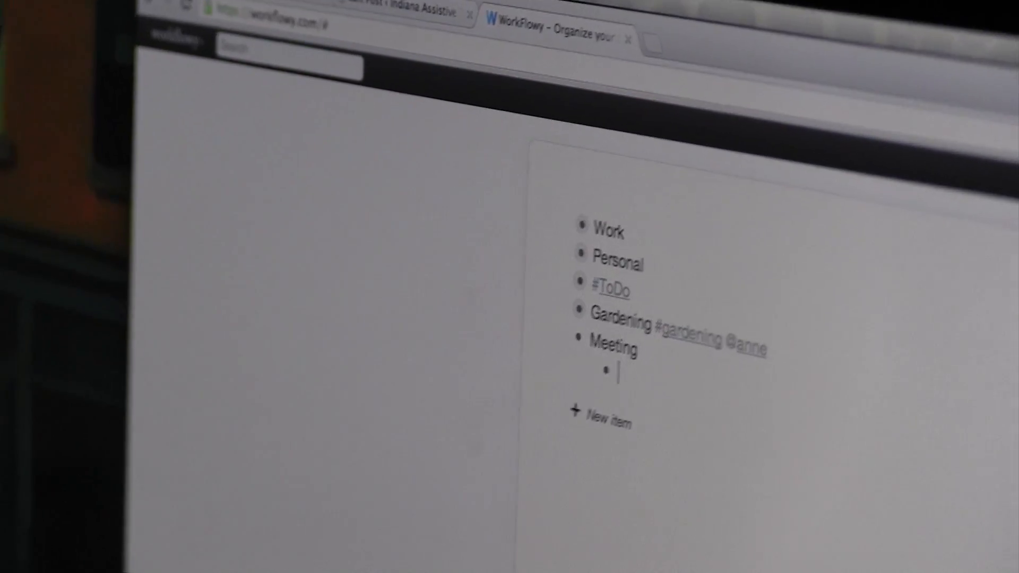
pyautogui.write('notes')
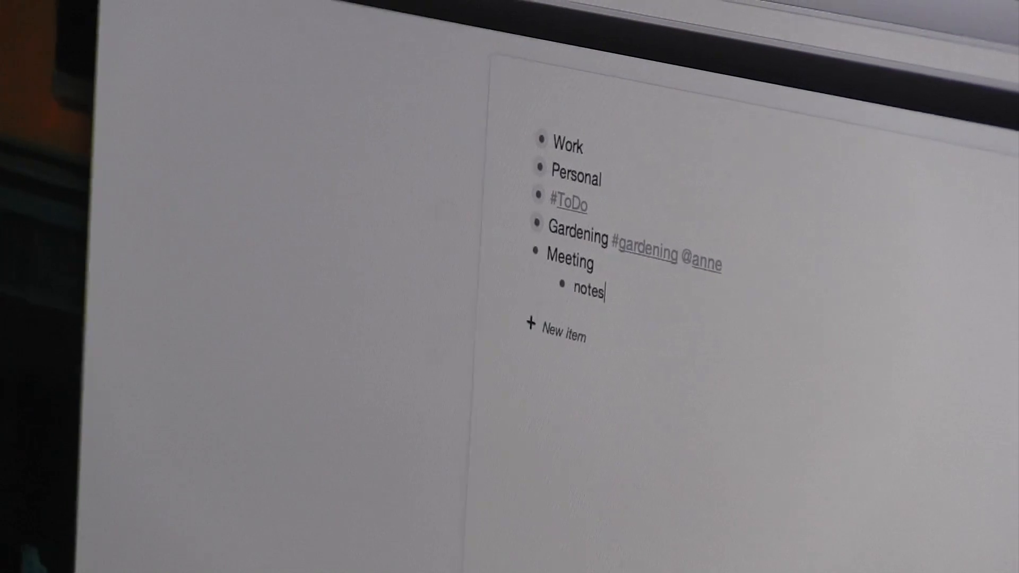
pyautogui.write('first')
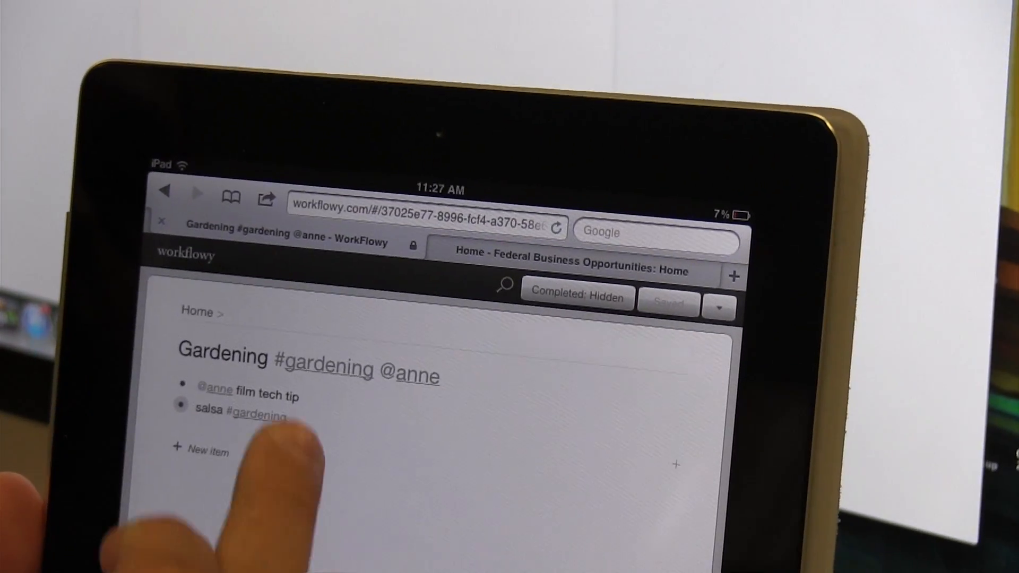
# On the iPad, tap #gardening to show only salsa, tomato and onions.
pyautogui.click(327, 366)
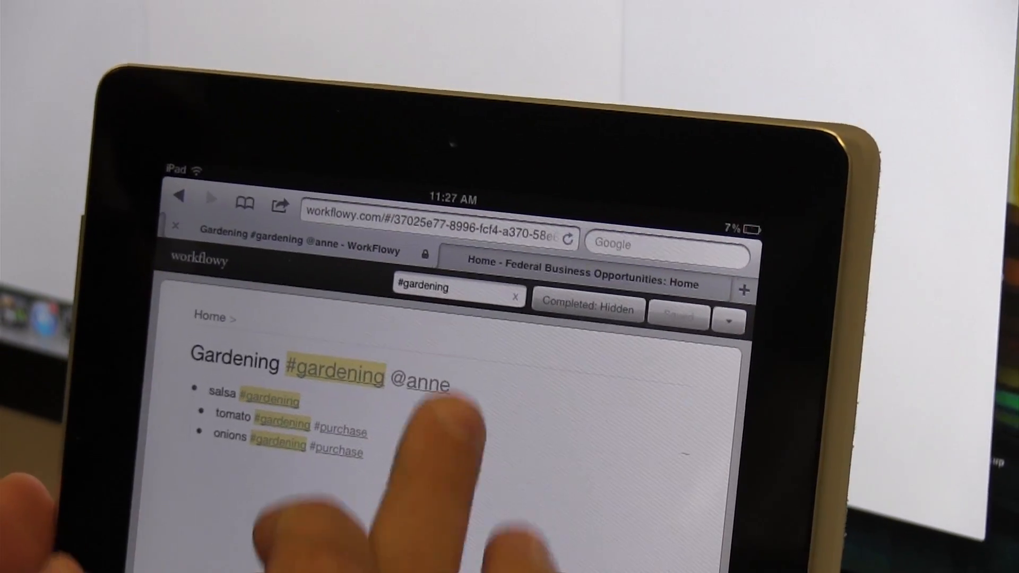